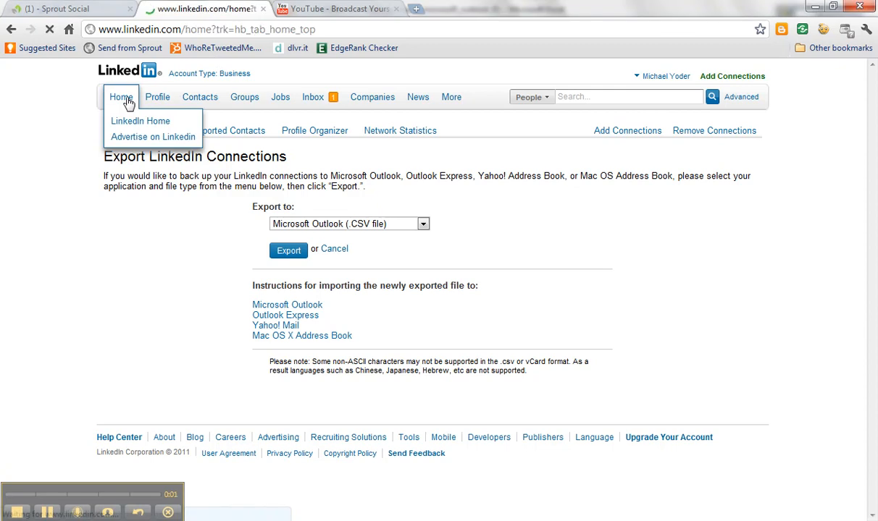
Step: Return to the LinkedIn home page and bring up the Contacts submenu
left_click(140, 122)
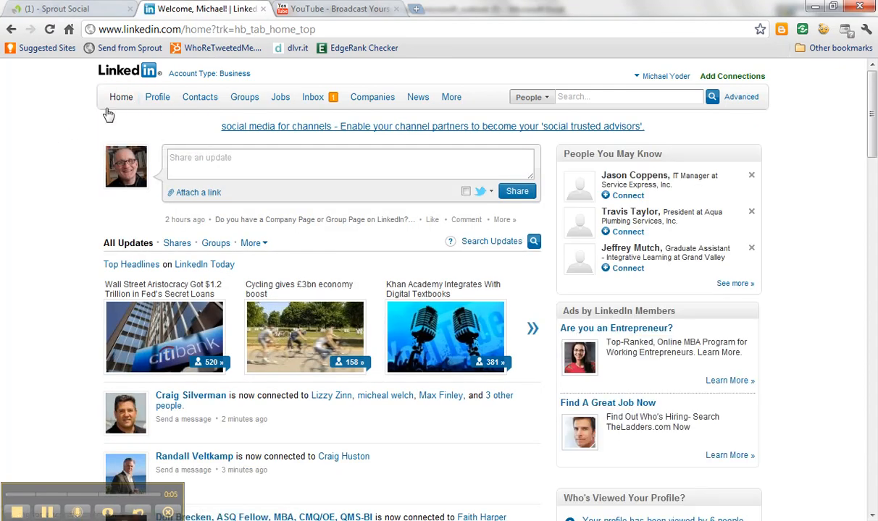
left_click(200, 96)
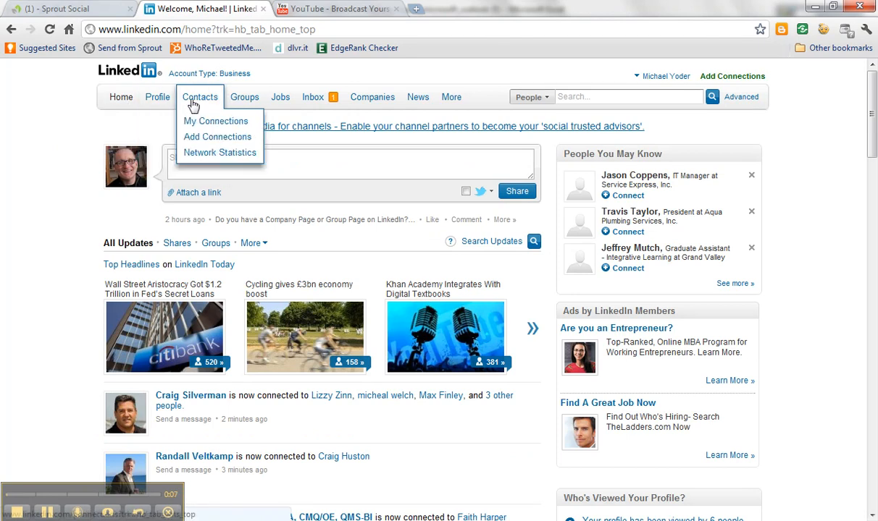
mouse_move(201, 104)
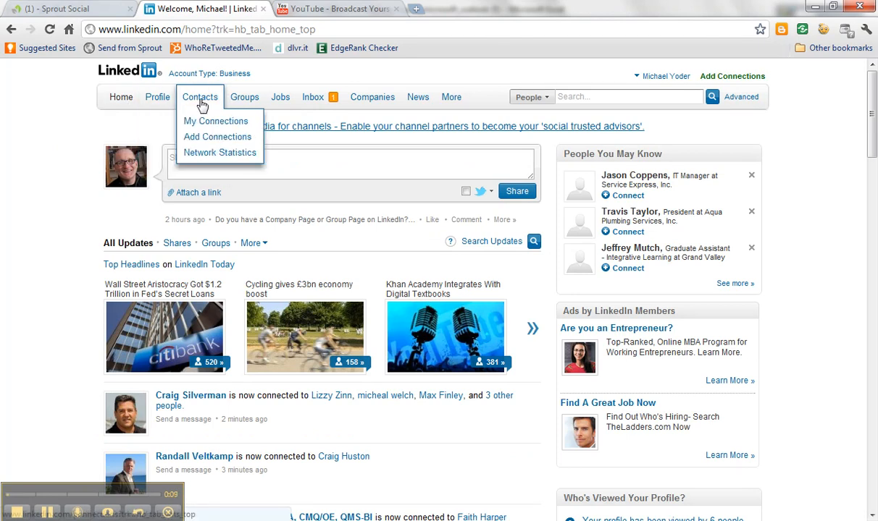
mouse_move(216, 121)
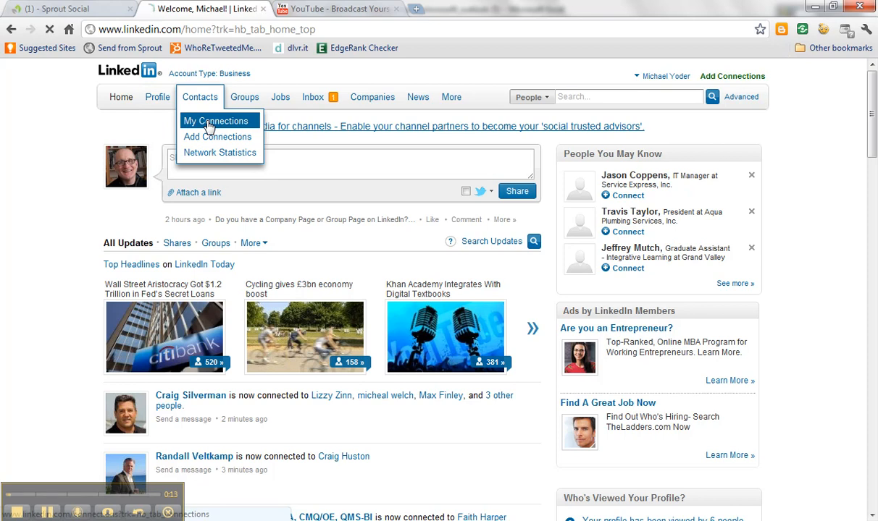
Step: Show the My Connections list of 2,048 connections, scrolled to the export link at the bottom
left_click(215, 122)
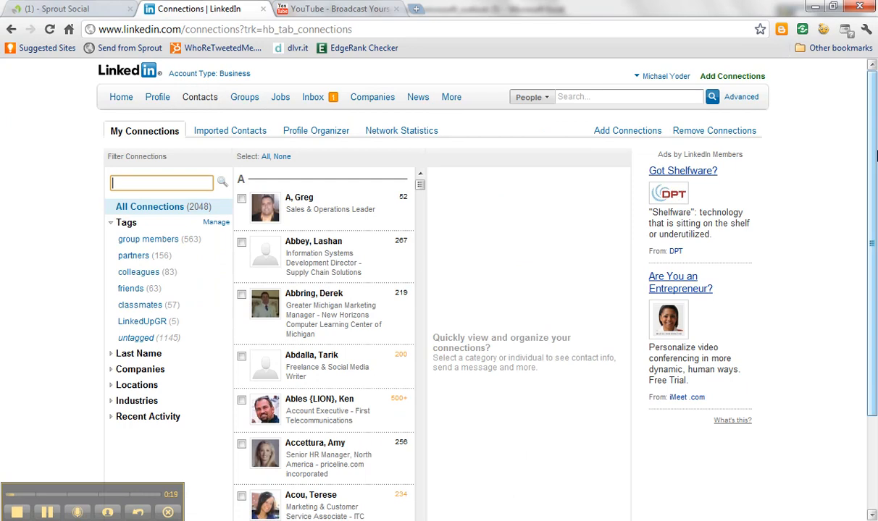
scroll("down", 3)
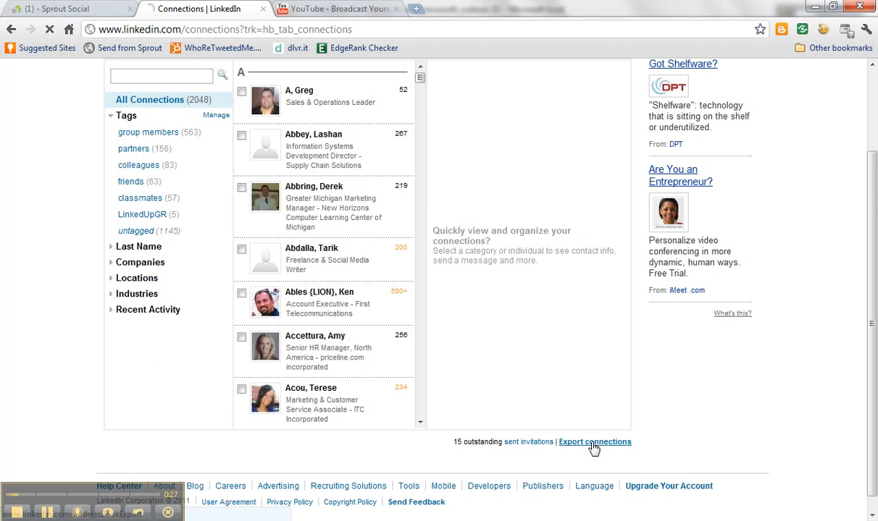
Step: Go to Export LinkedIn Connections and review formats, keeping Microsoft Outlook (.CSV file)
left_click(594, 441)
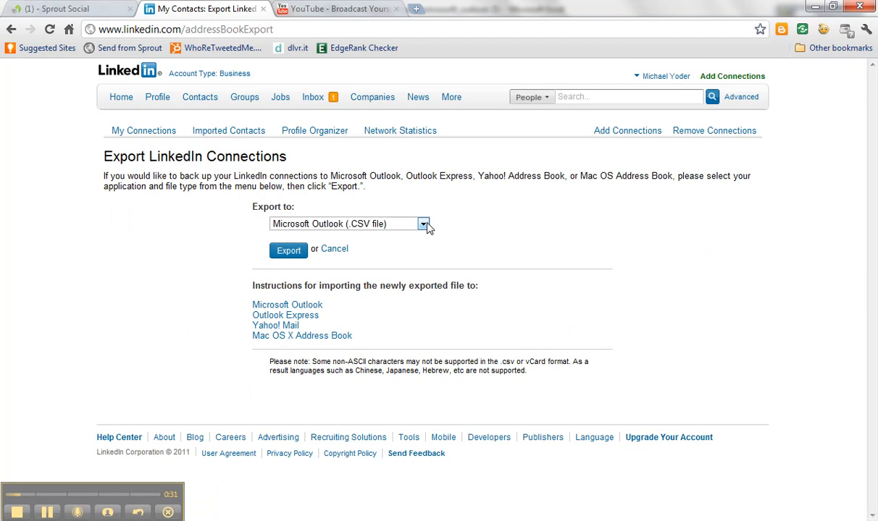
left_click(423, 223)
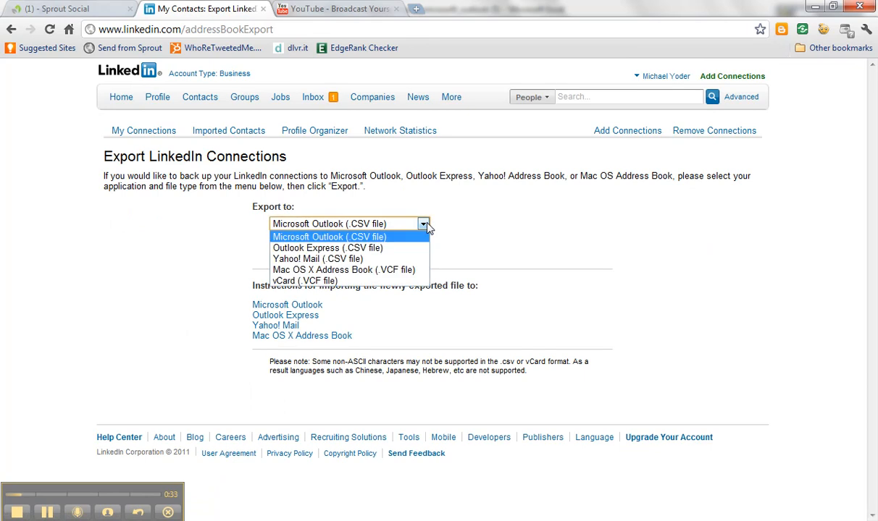
mouse_move(344, 270)
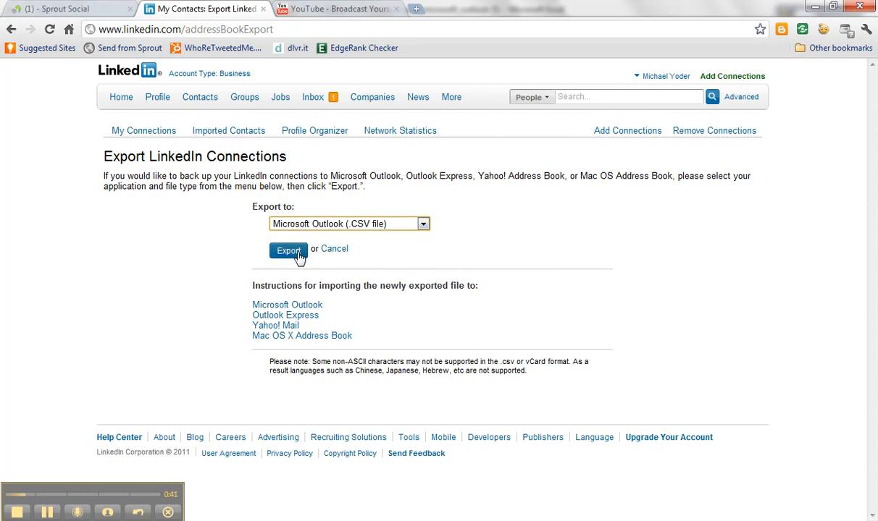
mouse_move(260, 258)
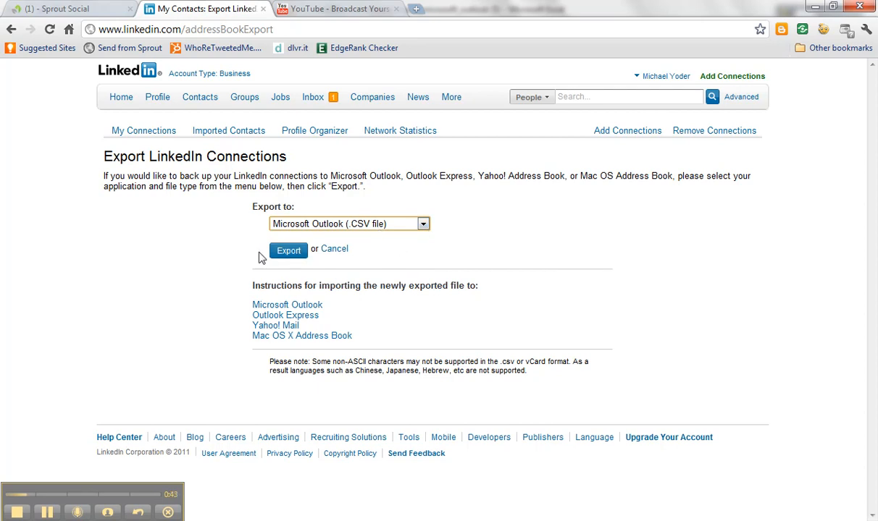
mouse_move(215, 365)
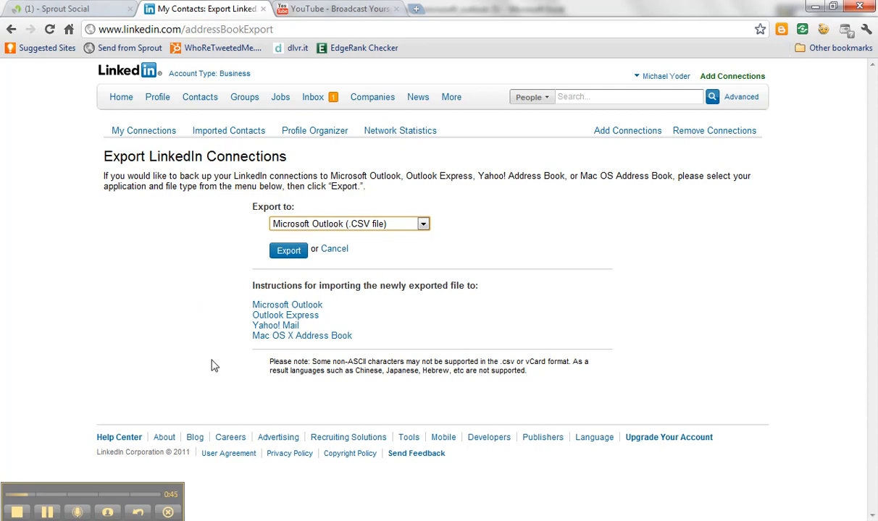
mouse_move(233, 289)
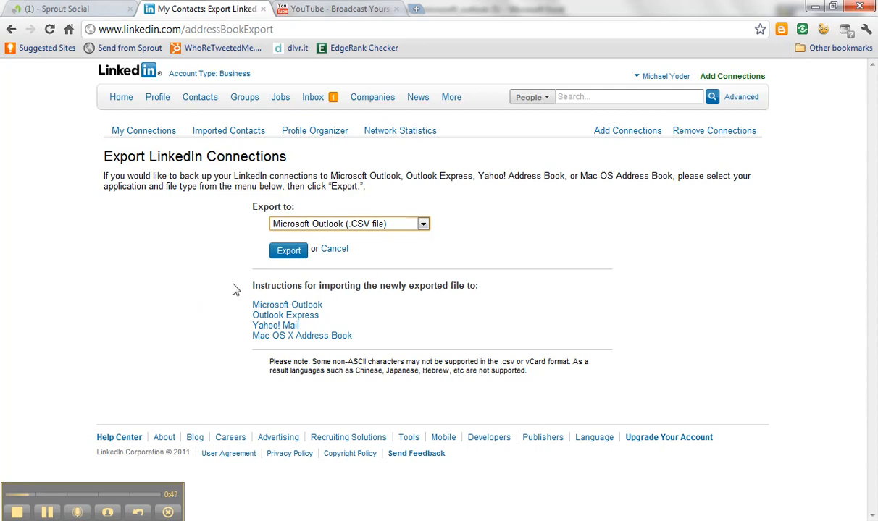
mouse_move(223, 342)
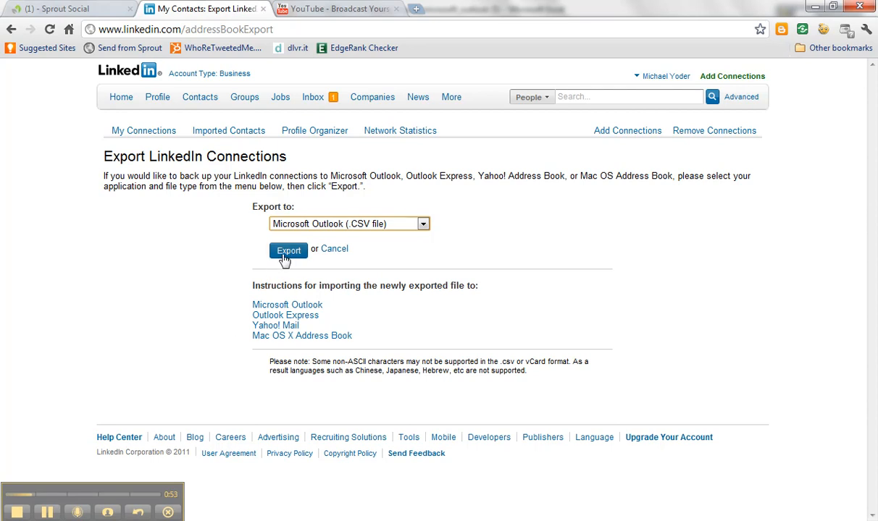
Step: Export the connections as a Microsoft Outlook CSV file
left_click(289, 250)
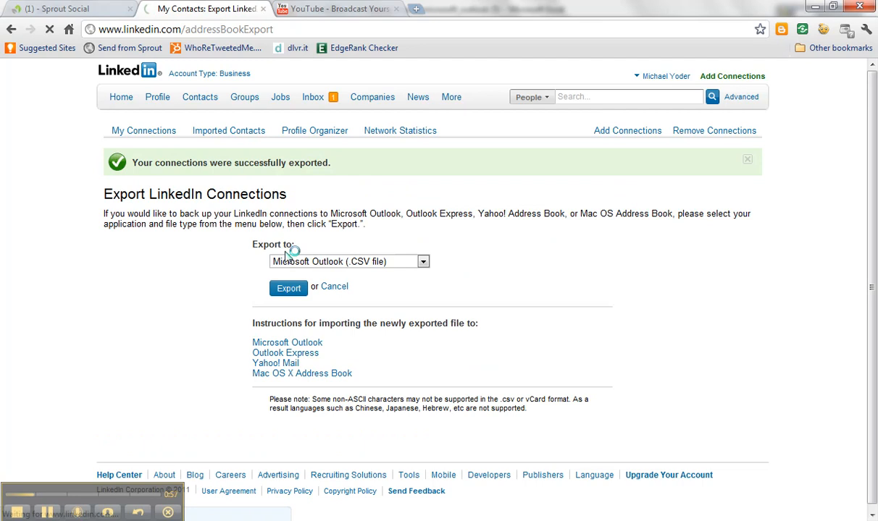
mouse_move(71, 321)
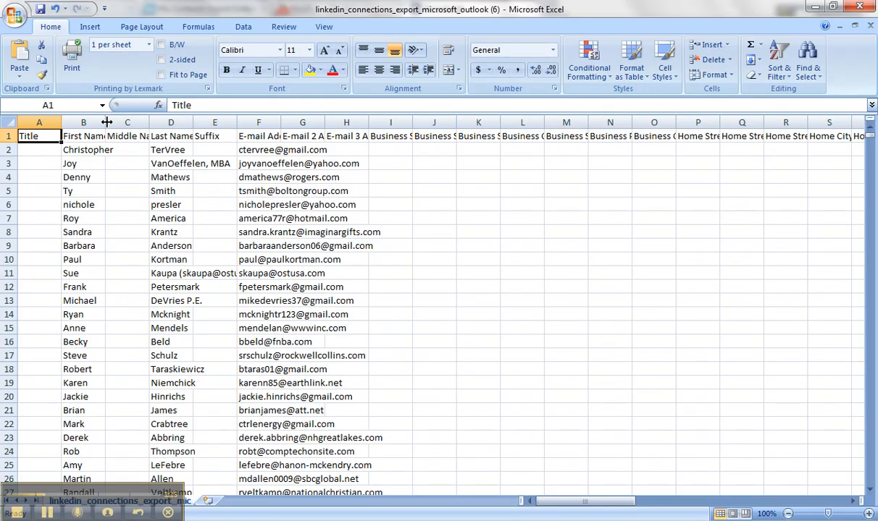
mouse_move(298, 152)
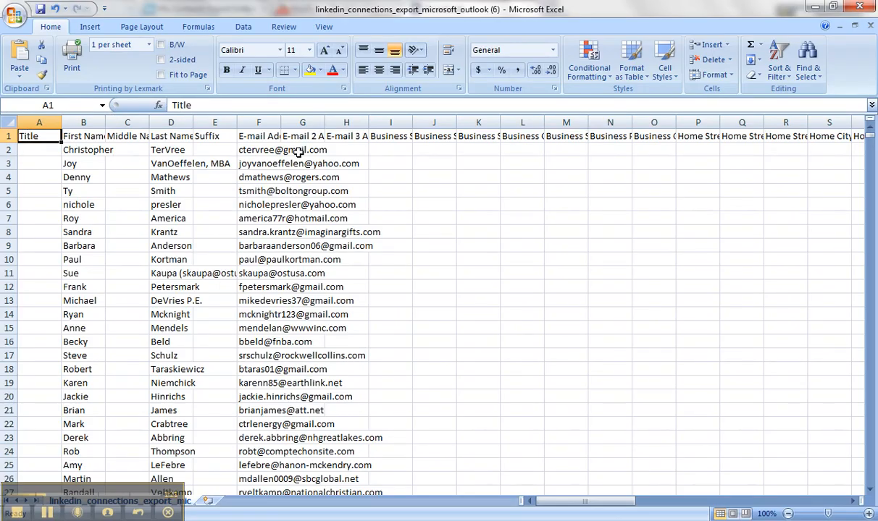
mouse_move(307, 232)
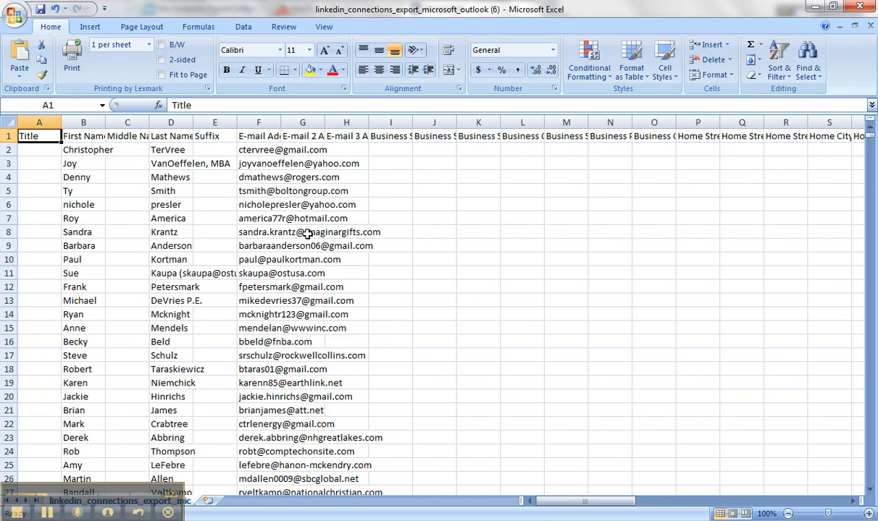
mouse_move(839, 9)
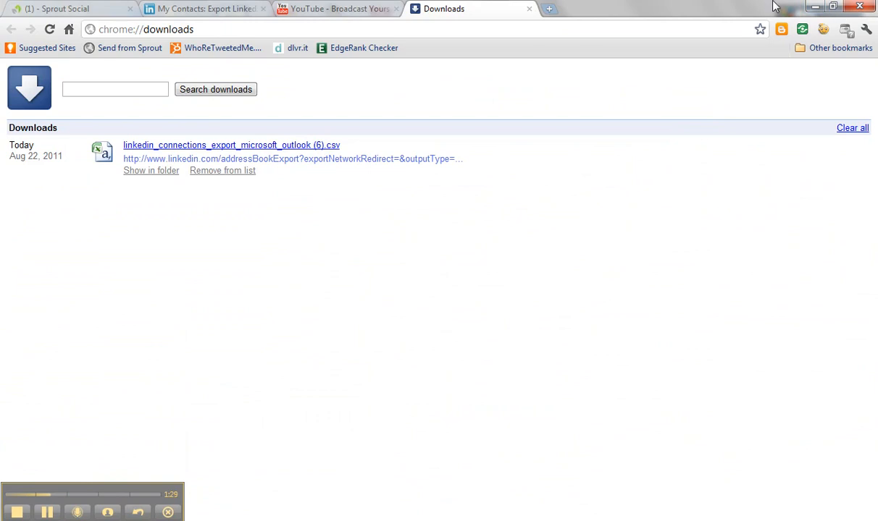
mouse_move(205, 9)
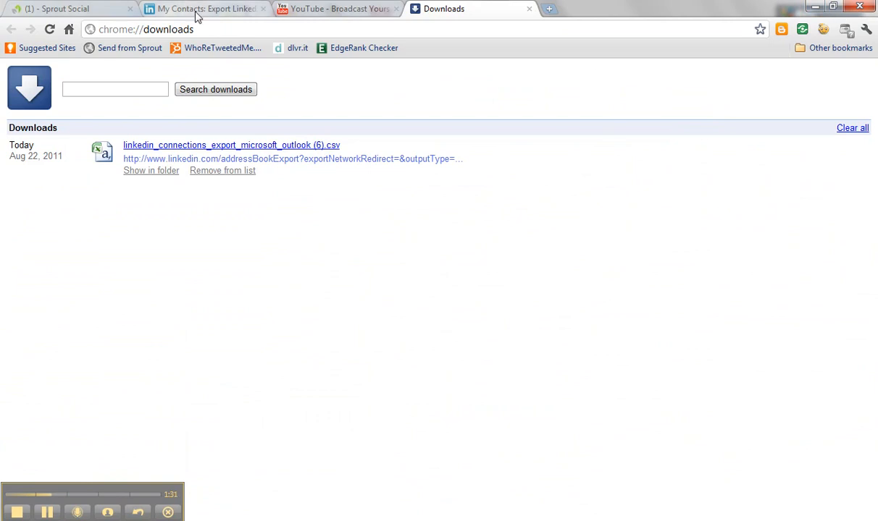
Step: Back in the LinkedIn tab, browse down through the My Connections list again
left_click(206, 9)
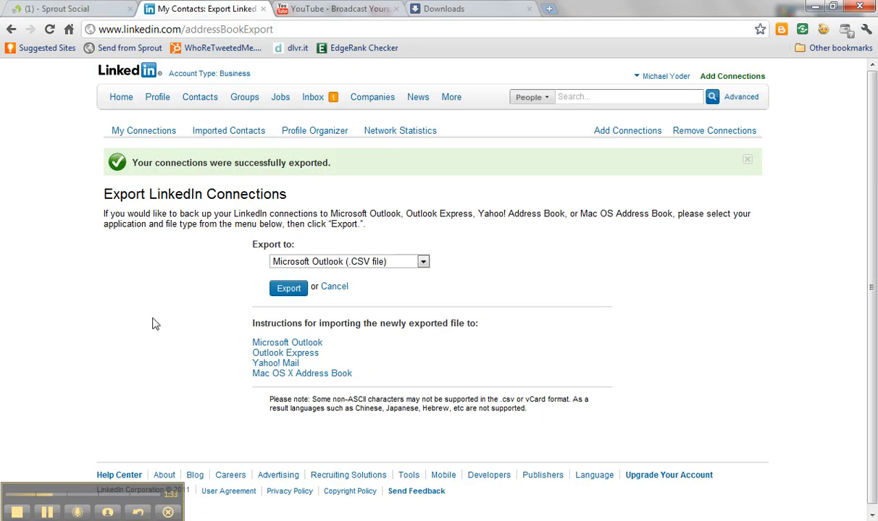
mouse_move(144, 130)
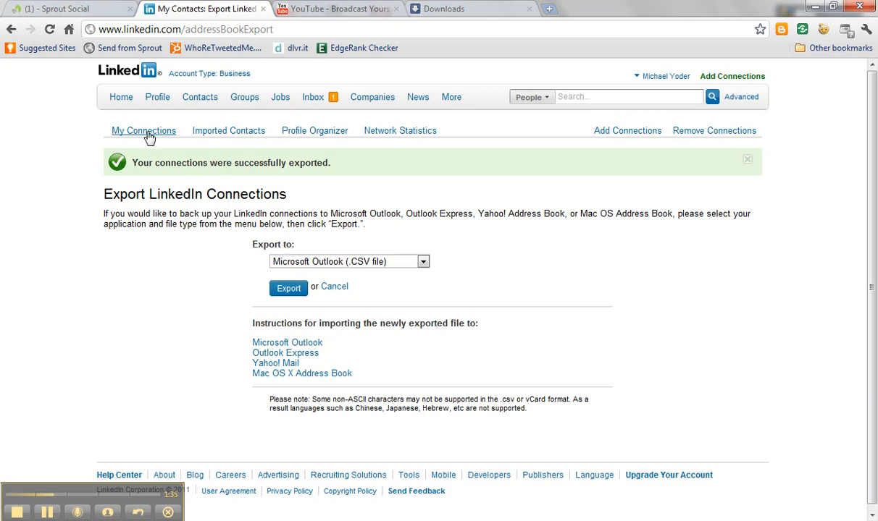
left_click(143, 131)
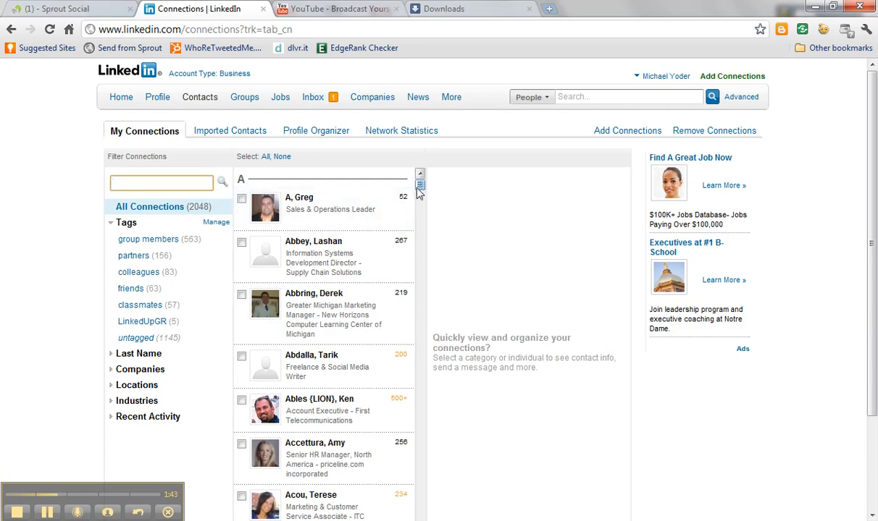
scroll("down", 3)
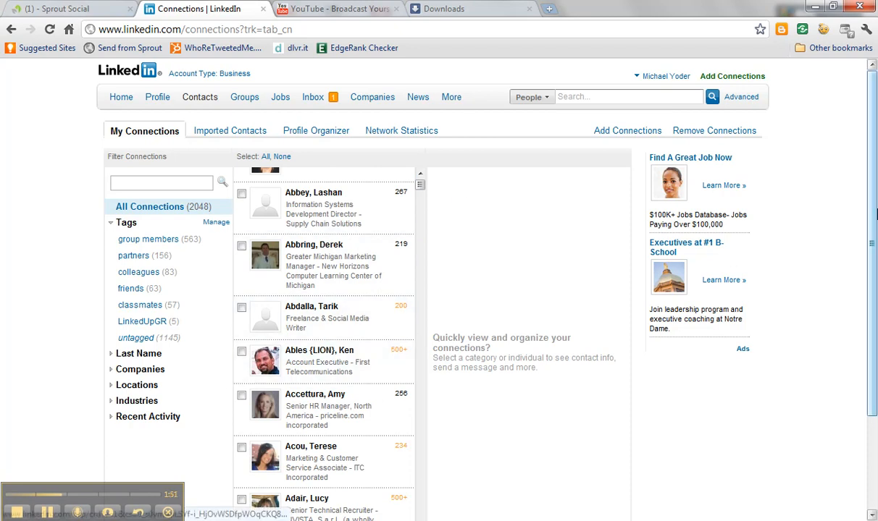
scroll("down", 3)
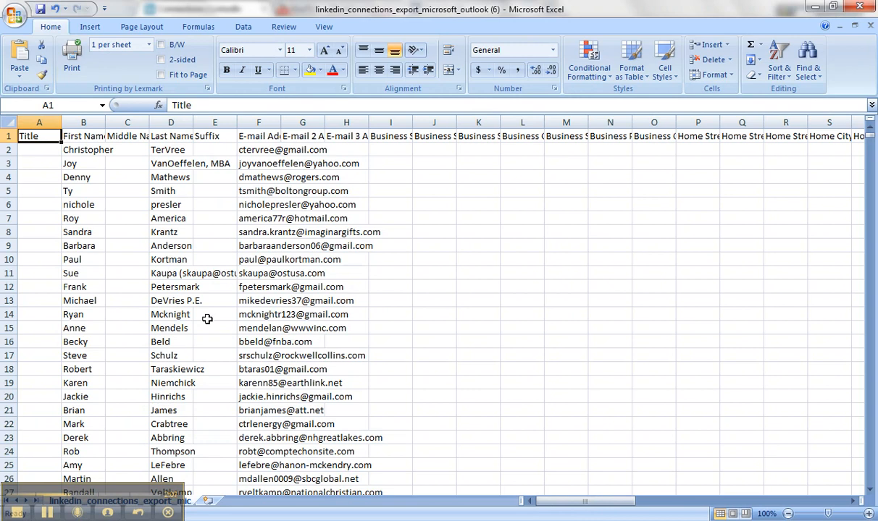
mouse_move(533, 273)
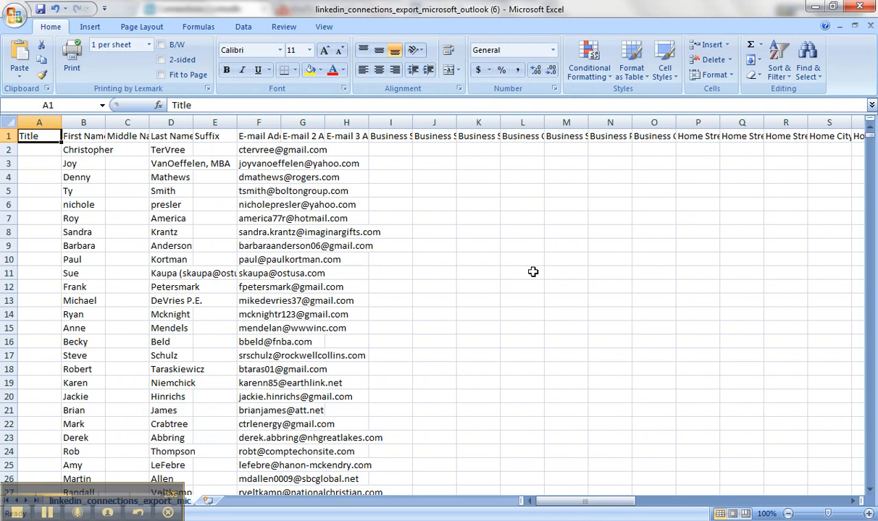
mouse_move(868, 51)
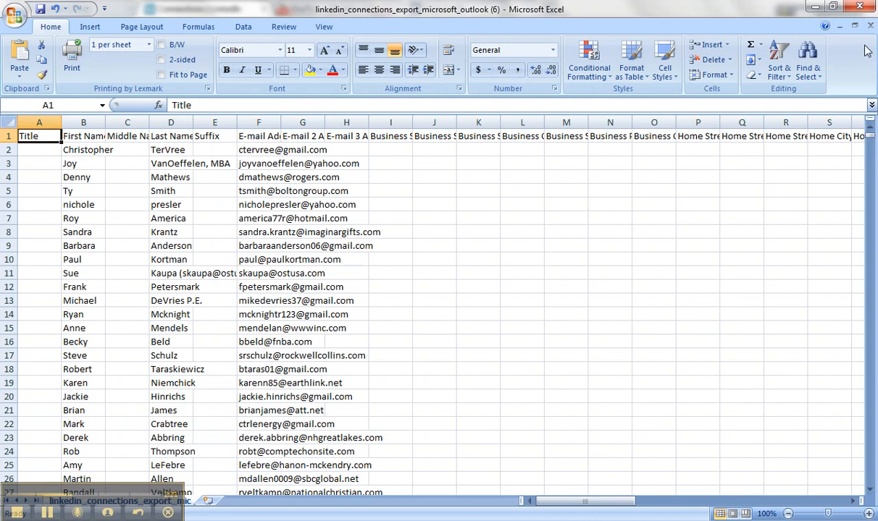